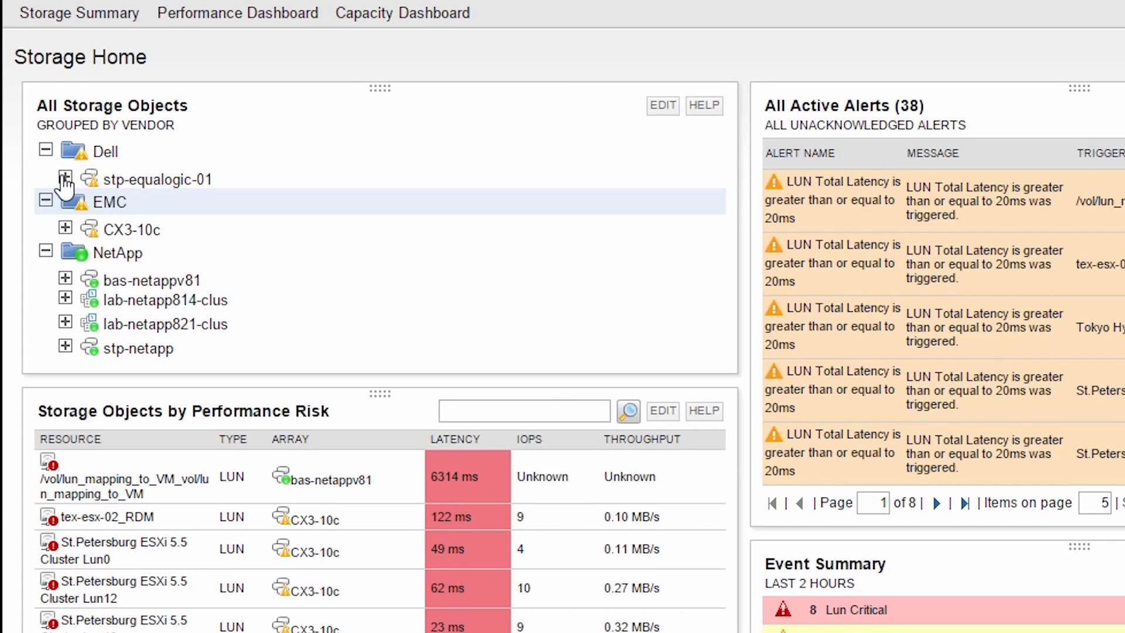
Browse the storage summary page, scrolling down through its content
{"action": "left_click", "coordinate": [64, 178]}
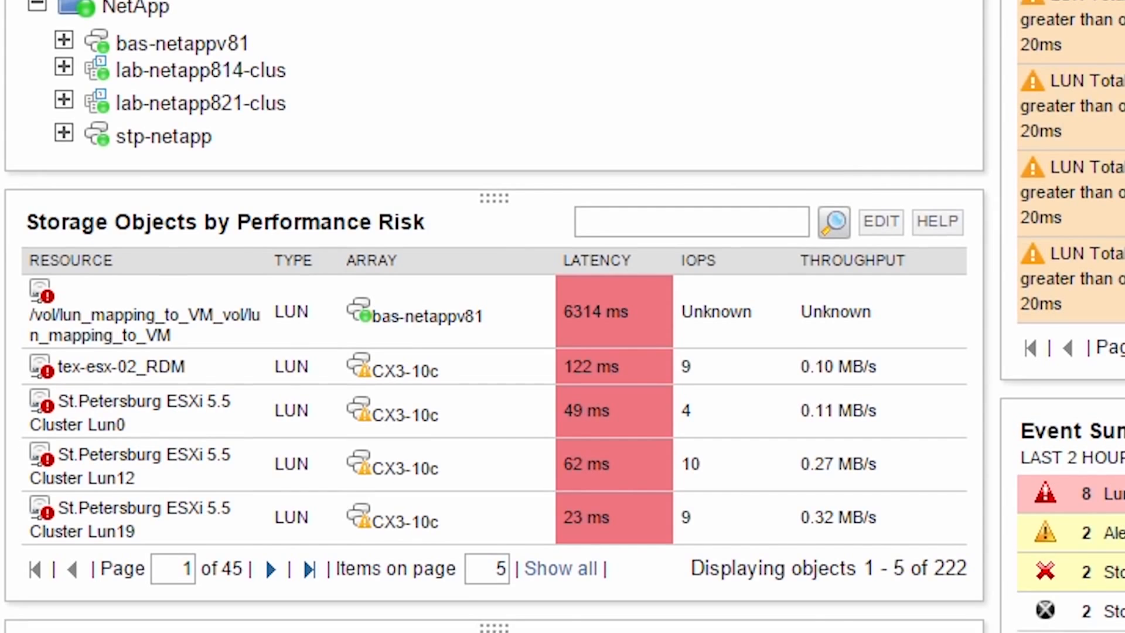
{"action": "scroll", "scroll_direction": "down", "scroll_amount": 3}
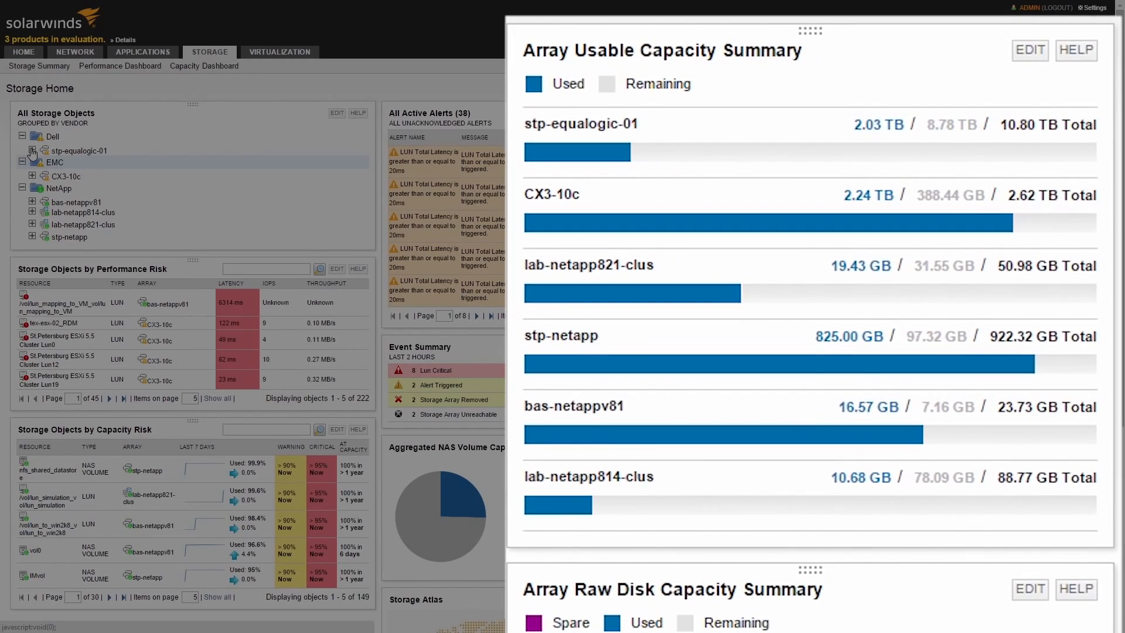
{"action": "scroll", "scroll_direction": "down", "scroll_amount": 3}
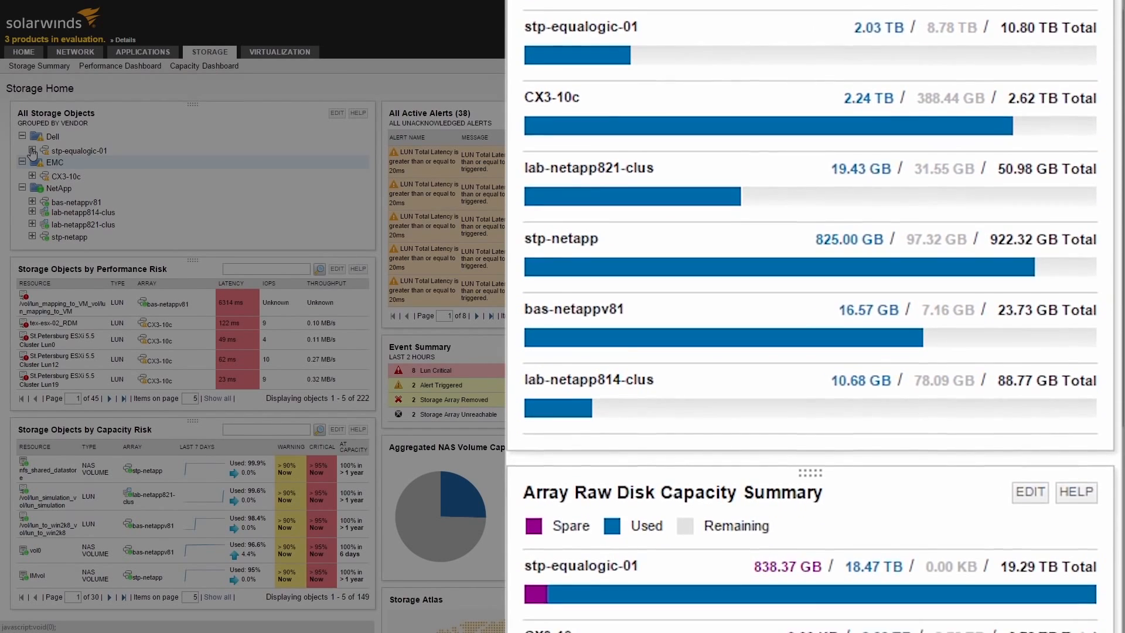
{"action": "scroll", "scroll_direction": "down", "scroll_amount": 3}
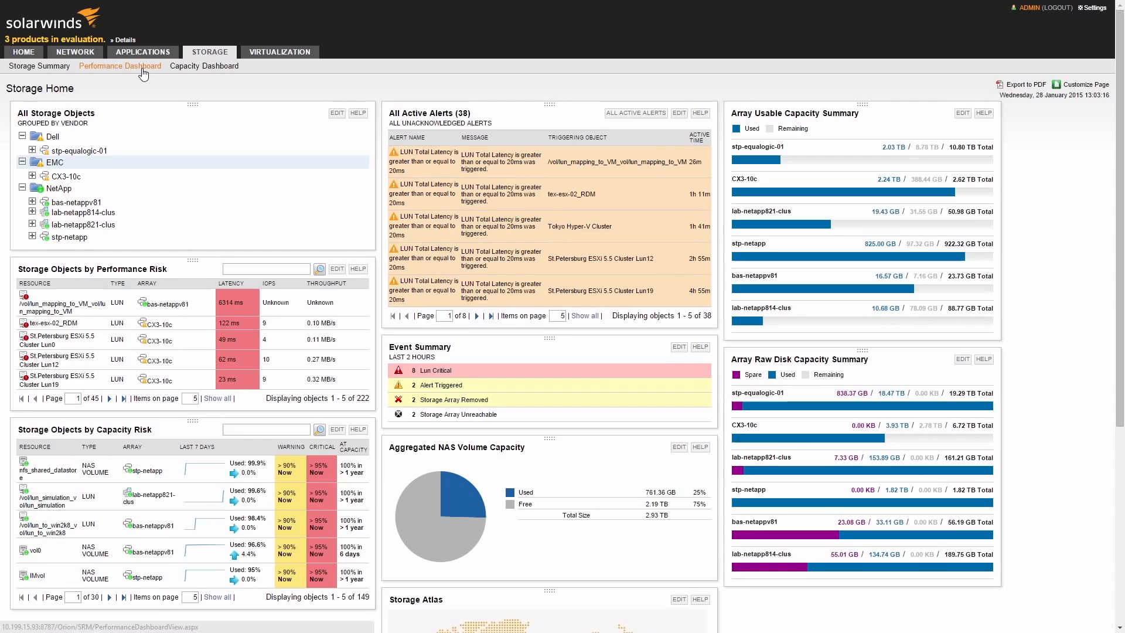
View the Performance and Capacity dashboards, then open the CX3-10c Array Details summary
{"action": "left_click", "coordinate": [120, 65]}
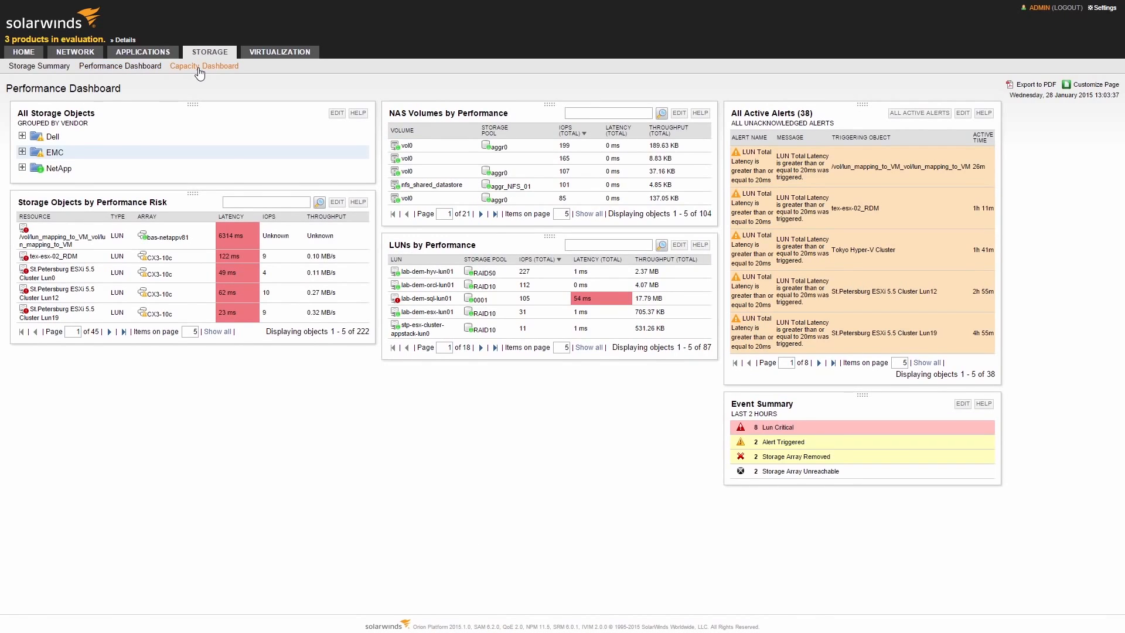
{"action": "left_click", "coordinate": [204, 65]}
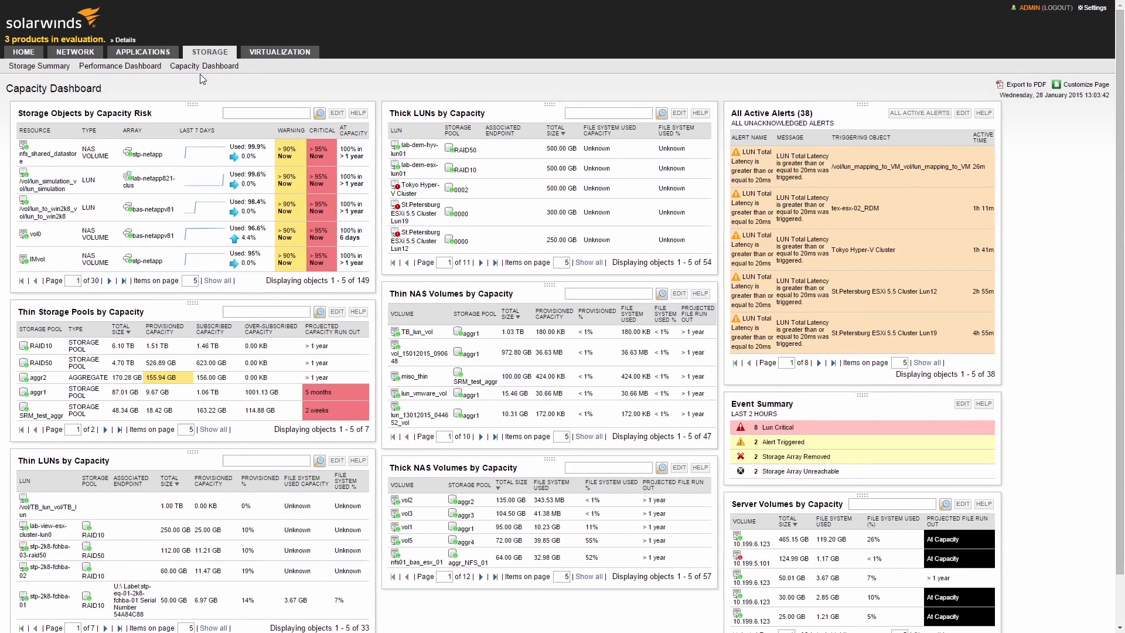
{"action": "left_click", "coordinate": [39, 65]}
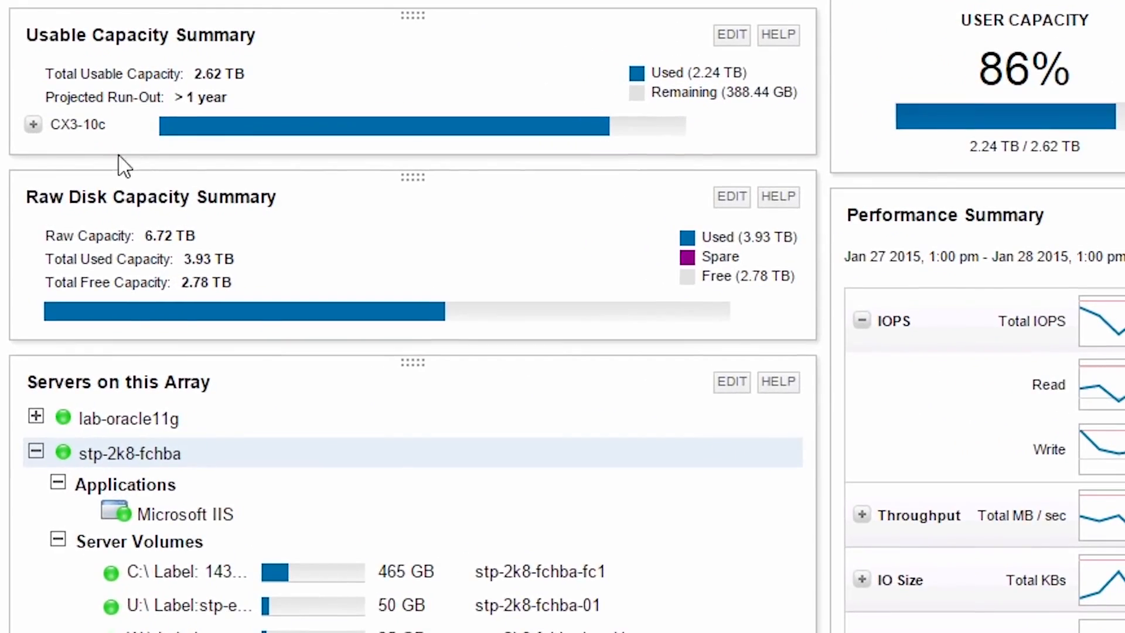
Expand CX3-10c's storage pools under Usable Capacity Summary and open its Block Storage tab
{"action": "left_click", "coordinate": [33, 124]}
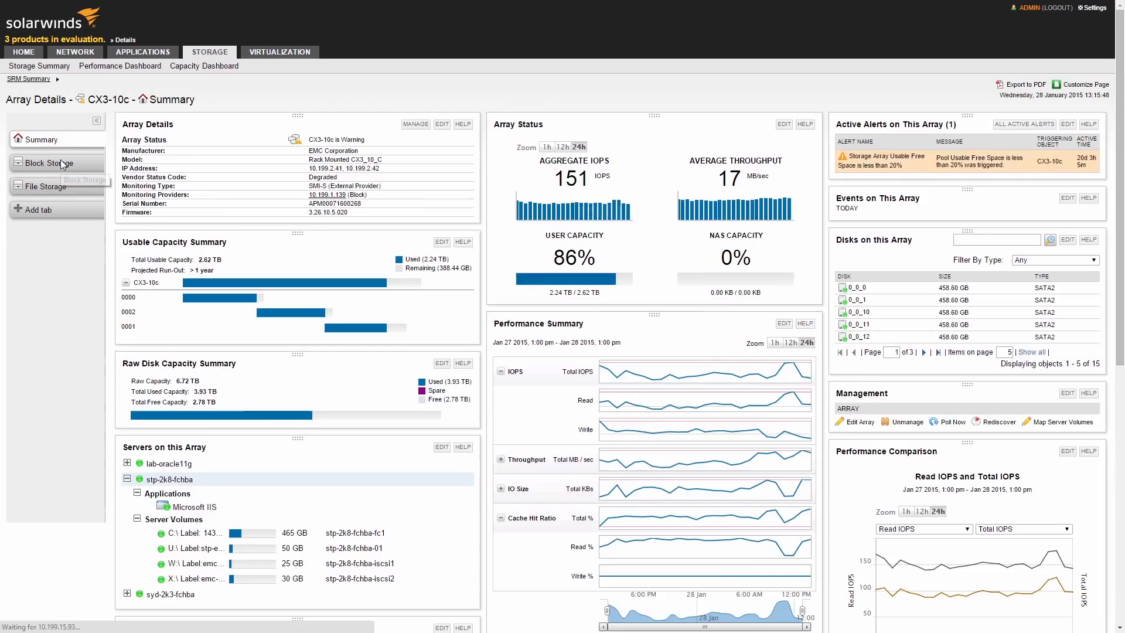
{"action": "left_click", "coordinate": [44, 162]}
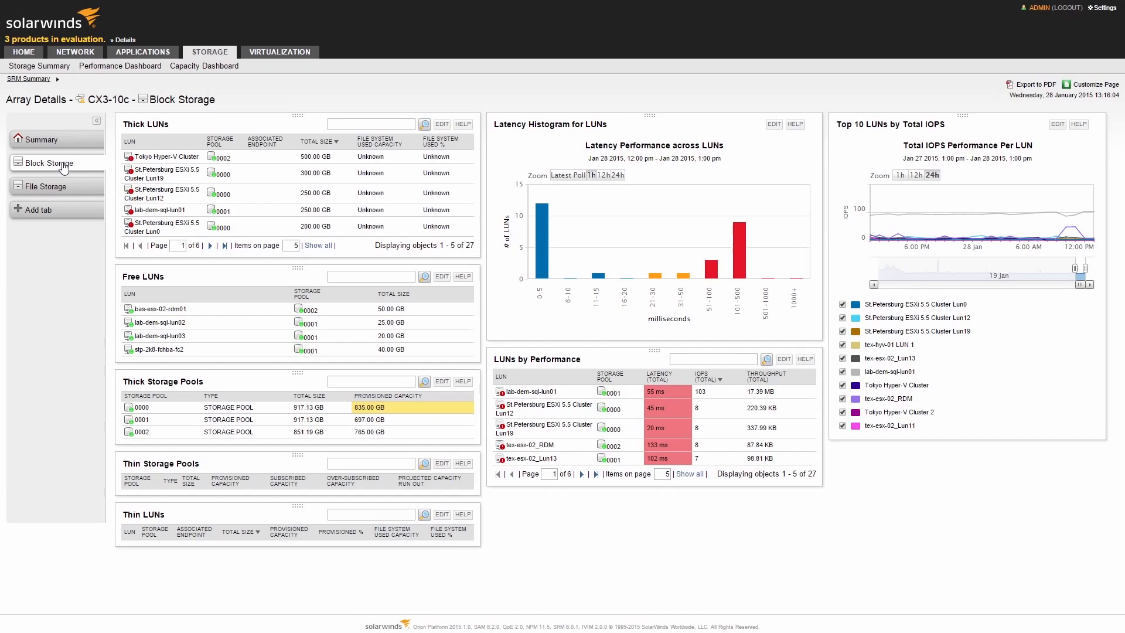
{"action": "mouse_move", "coordinate": [160, 173]}
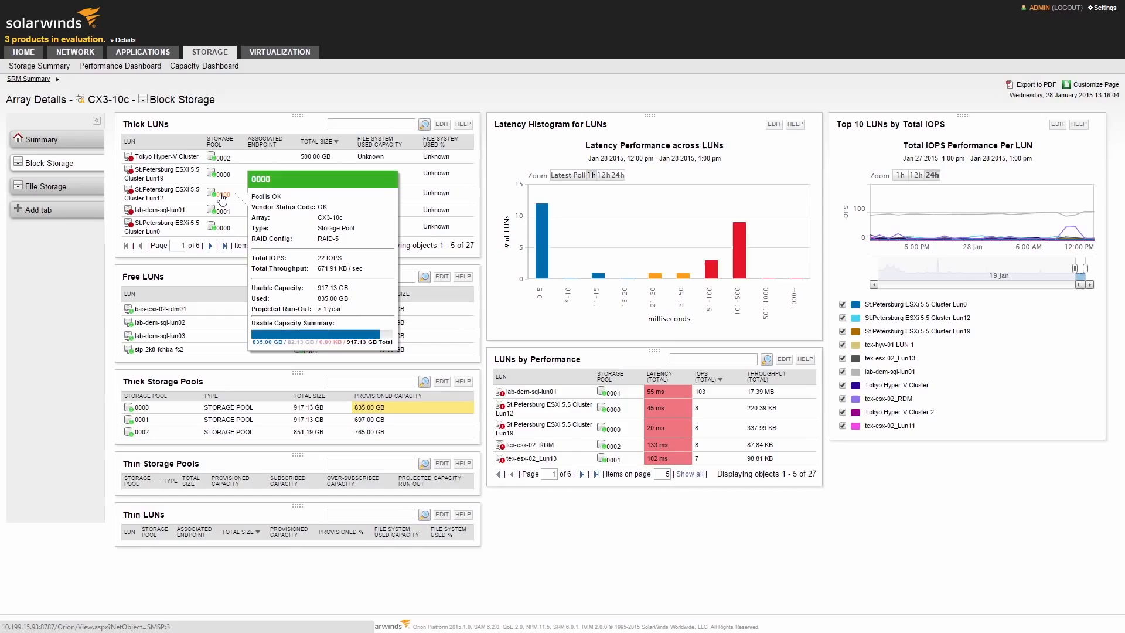
Open storage pool 0000 from Thick LUNs and expand its Capacity Summary by LUN
{"action": "left_click", "coordinate": [224, 194]}
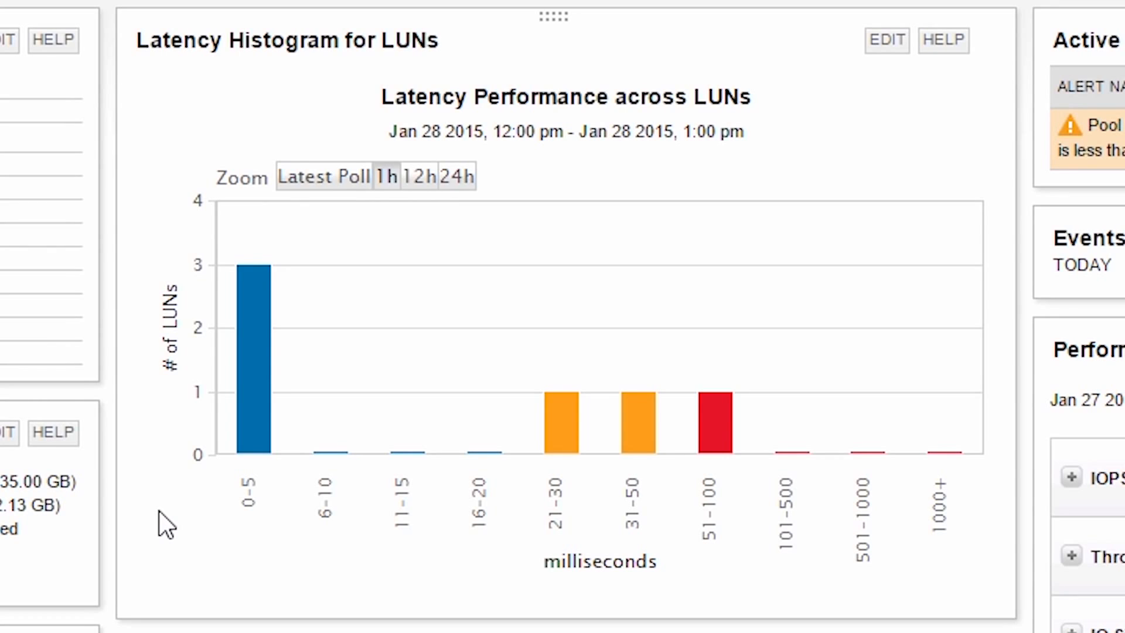
{"action": "mouse_move", "coordinate": [638, 423]}
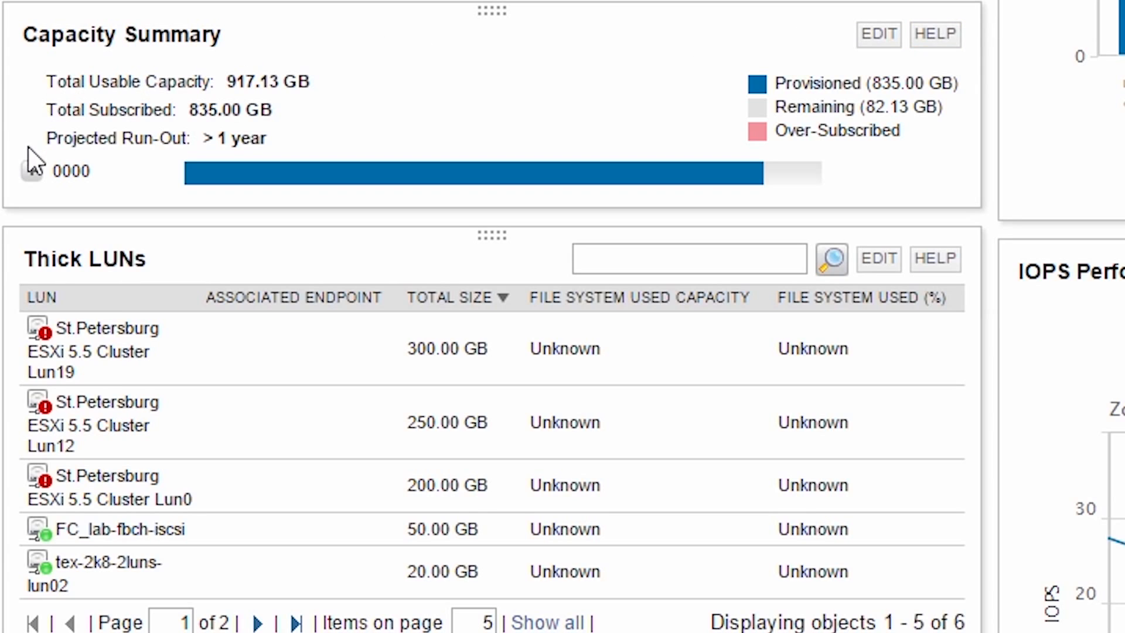
{"action": "left_click", "coordinate": [29, 172]}
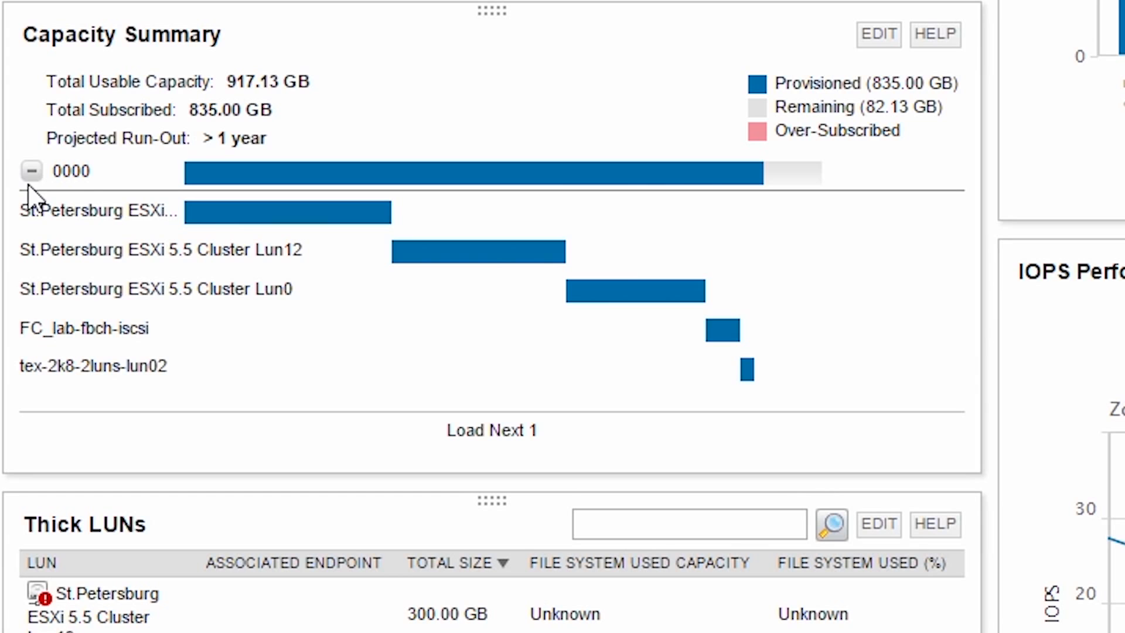
{"action": "scroll", "scroll_direction": "down", "scroll_amount": 3}
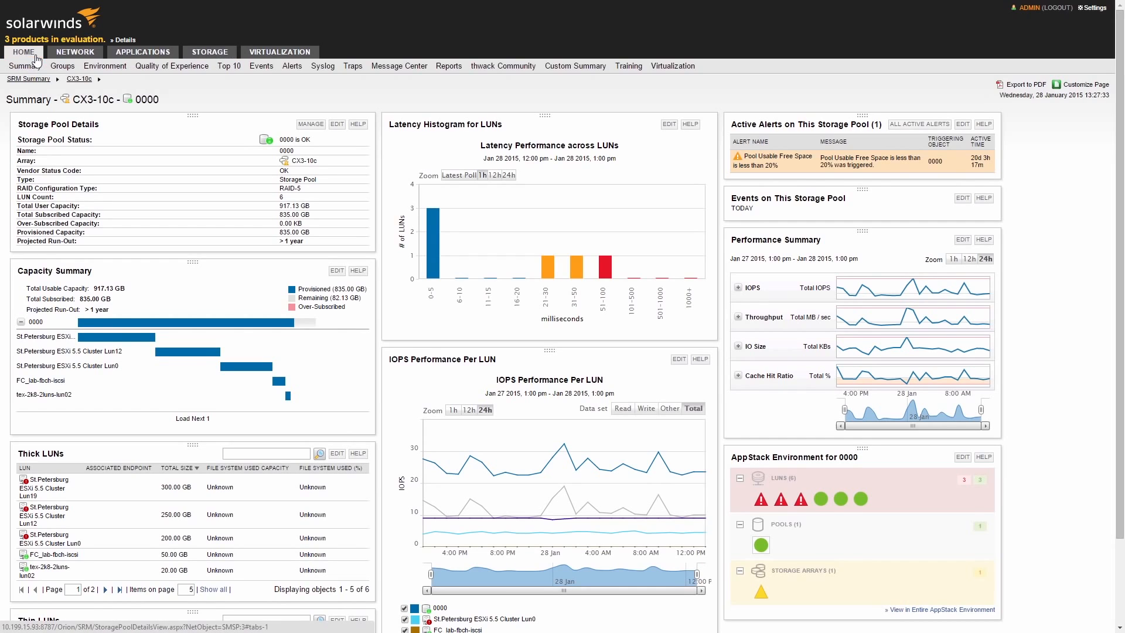
Open AppStack Environment and scroll through status icons for servers, hosts, LUNs, pools and arrays
{"action": "left_click", "coordinate": [105, 65]}
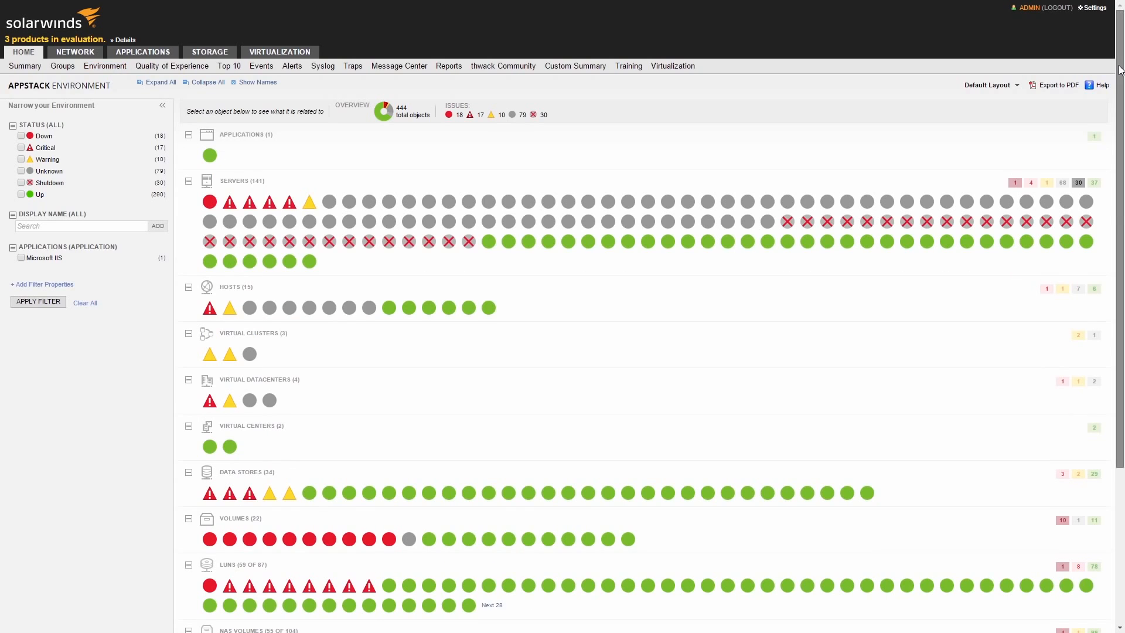
{"action": "scroll", "scroll_direction": "down", "scroll_amount": 3}
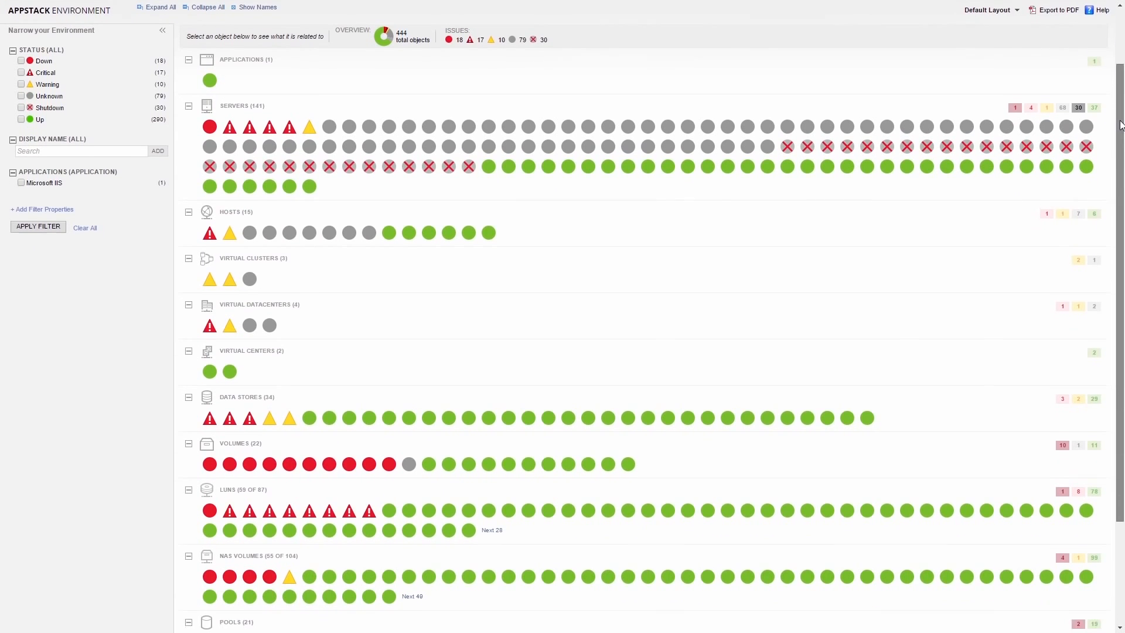
{"action": "scroll", "scroll_direction": "down", "scroll_amount": 3}
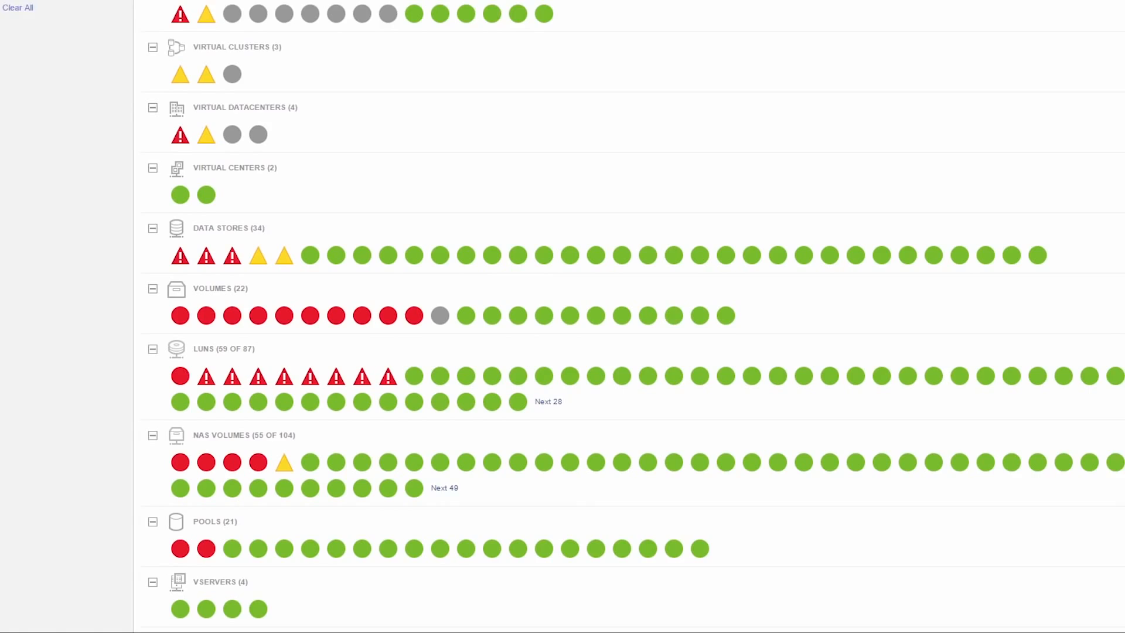
{"action": "scroll", "scroll_direction": "down", "scroll_amount": 3}
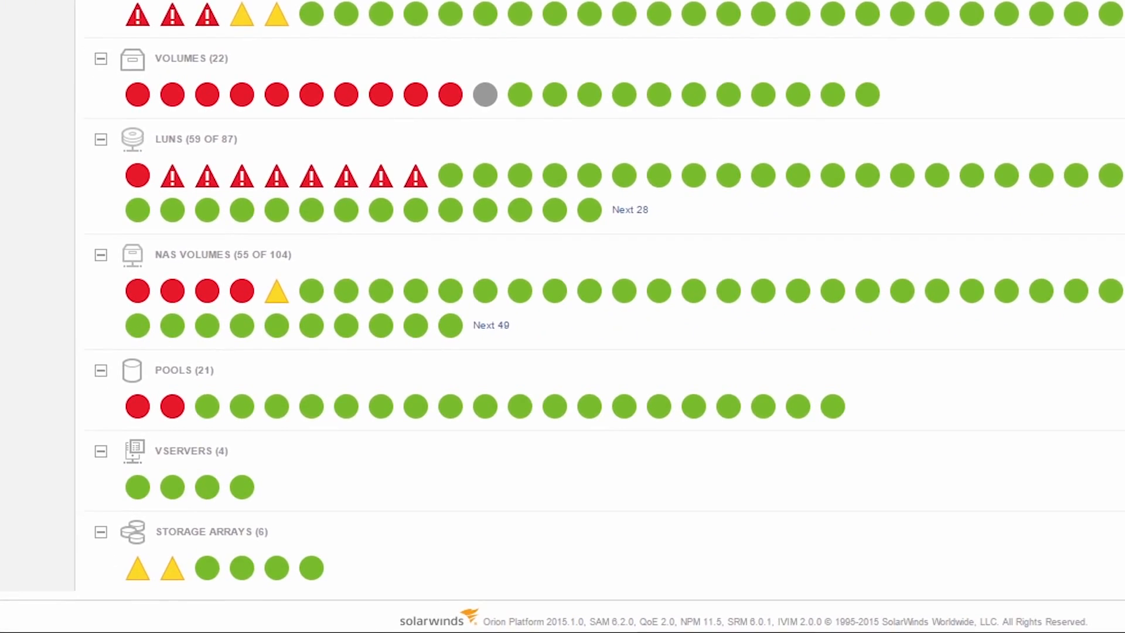
{"action": "scroll", "scroll_direction": "down", "scroll_amount": 3}
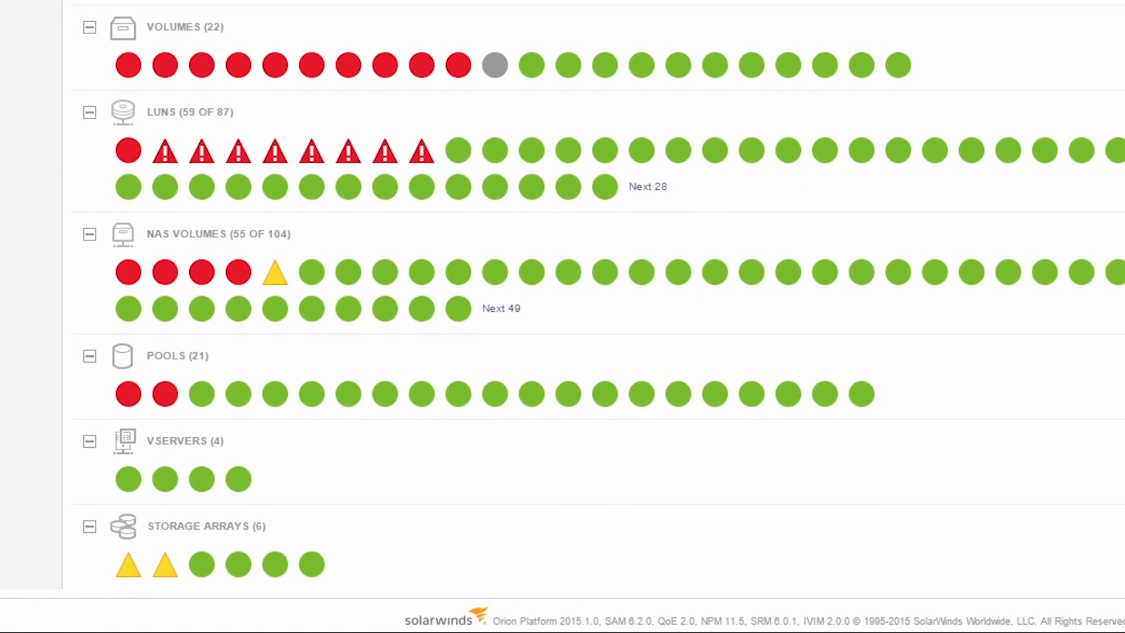